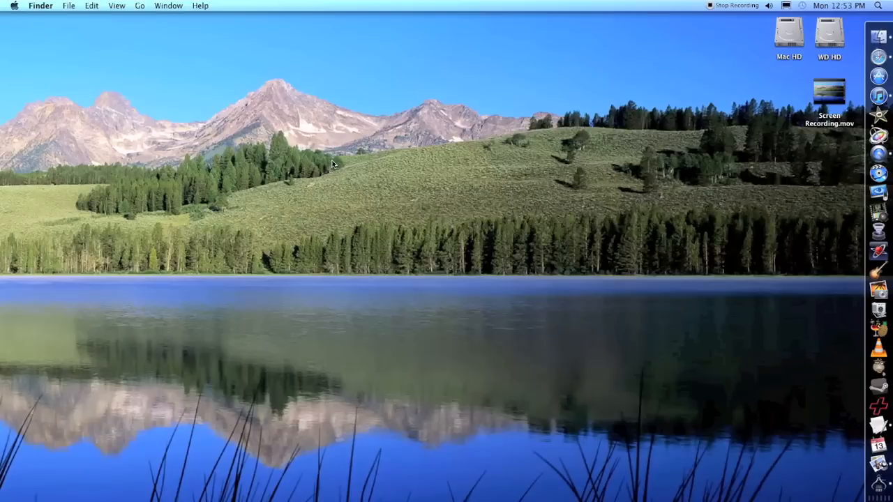
mouse_move(313, 165)
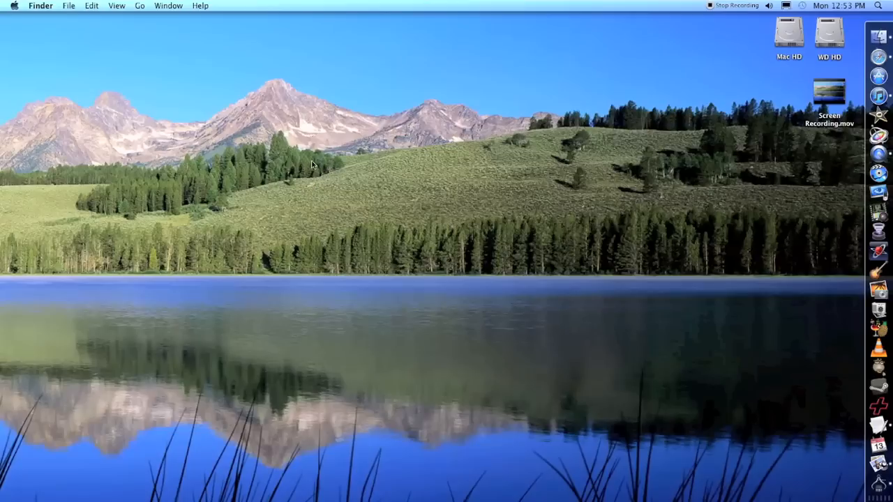
mouse_move(279, 165)
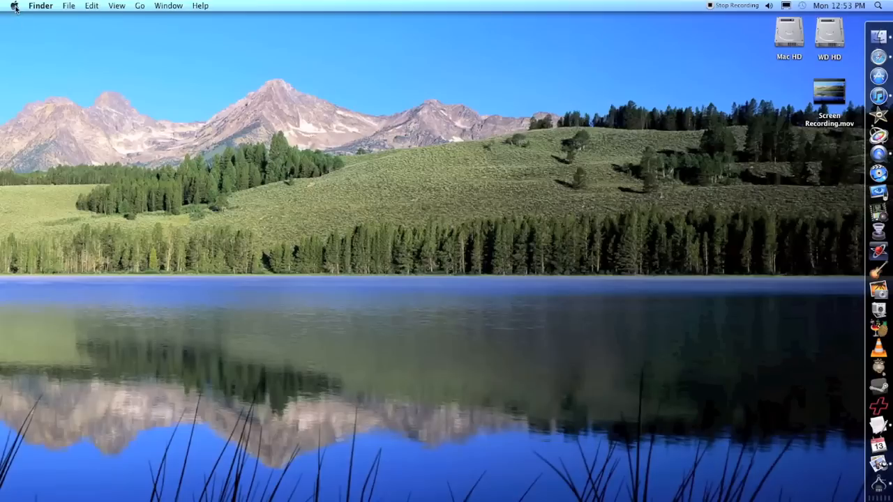
Check the current Mac name via About This Mac and its More Info report
click(12, 5)
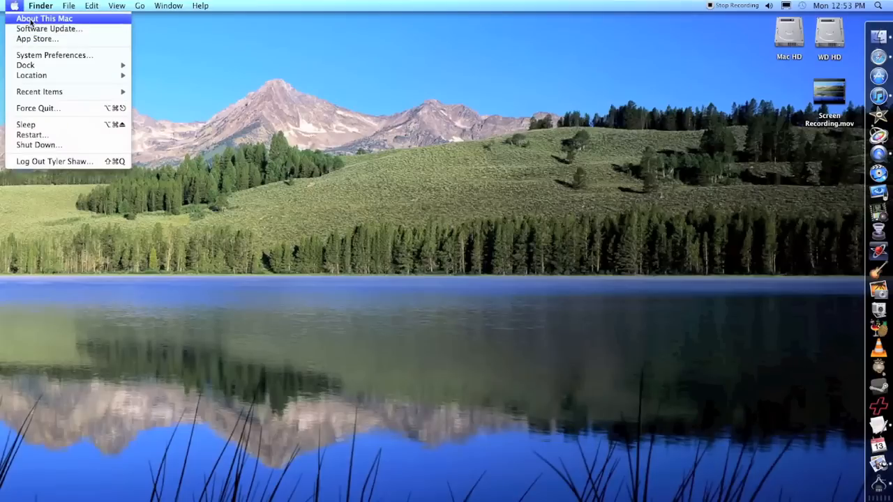
click(45, 18)
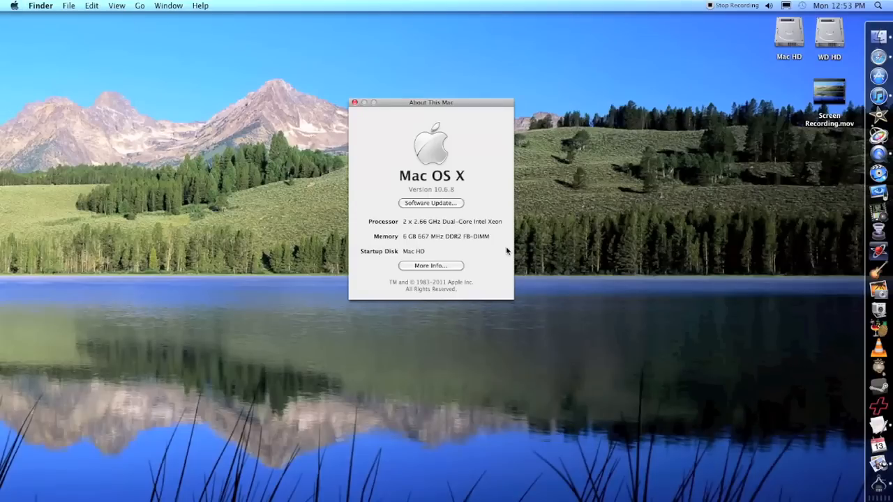
mouse_move(424, 254)
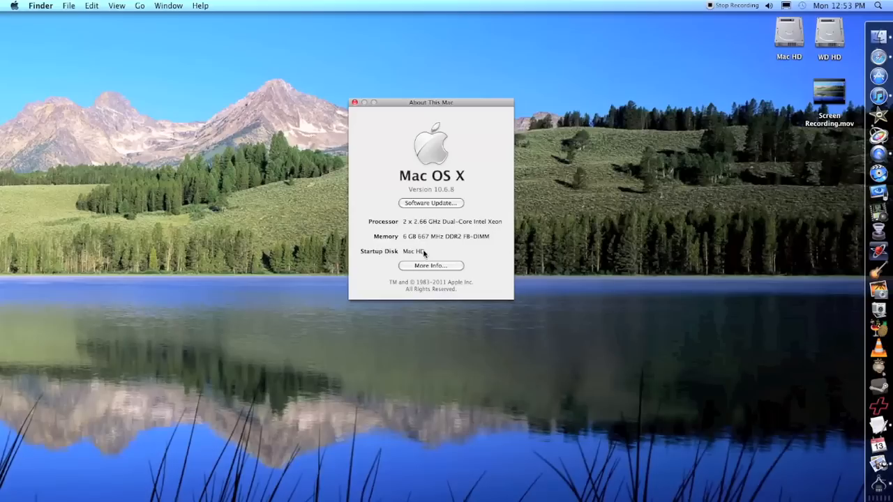
mouse_move(480, 244)
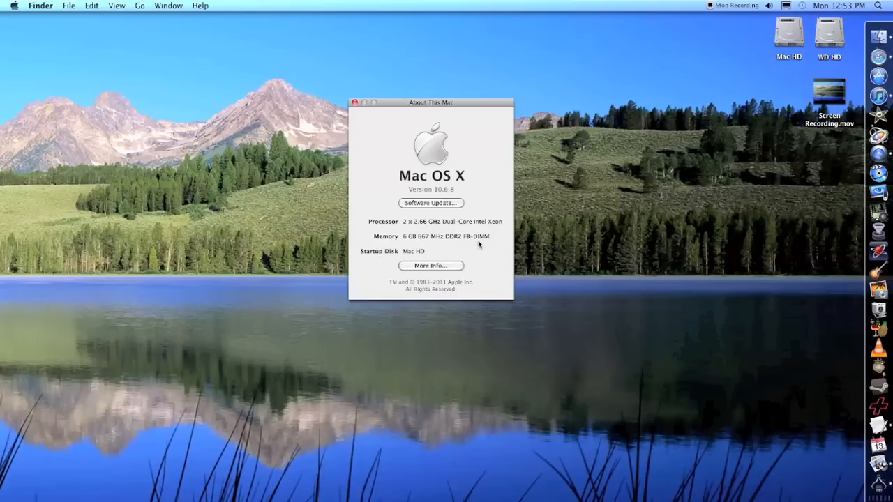
mouse_move(426, 271)
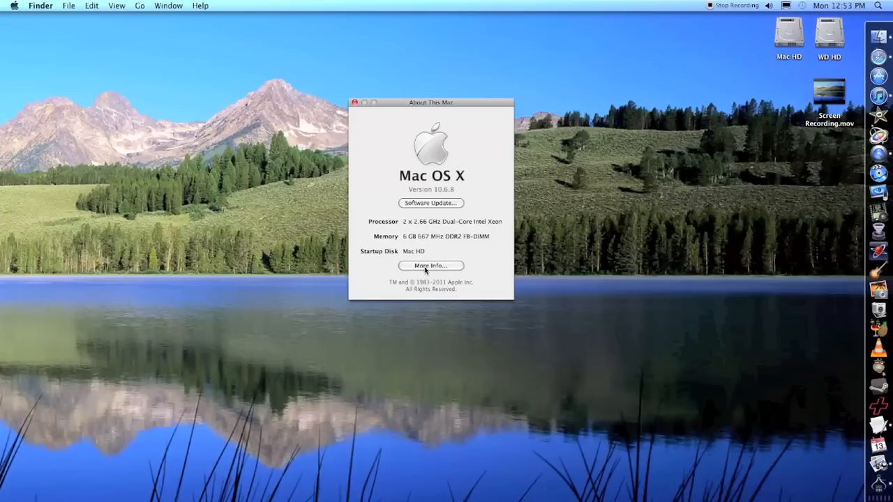
mouse_move(429, 265)
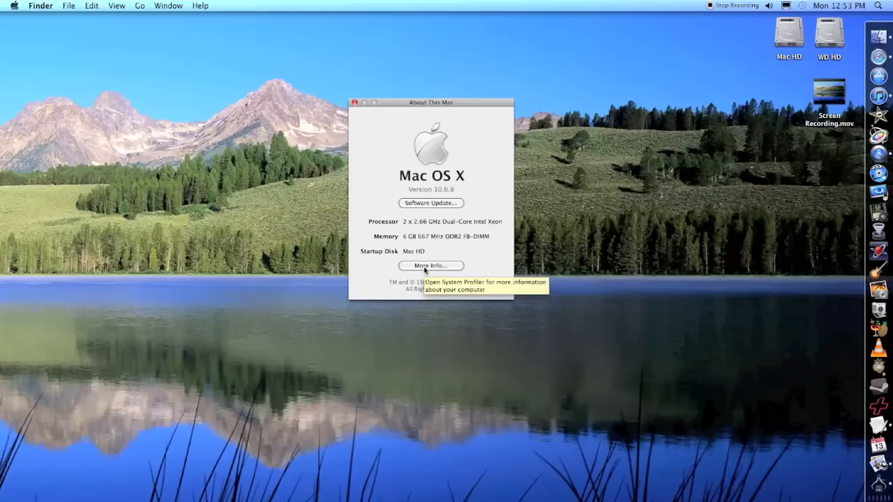
click(430, 265)
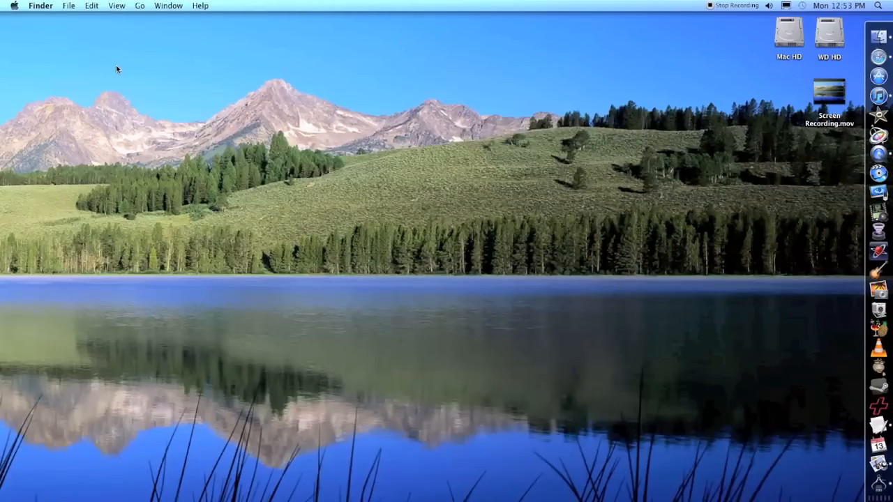
Launch System Preferences from the Apple menu
click(14, 5)
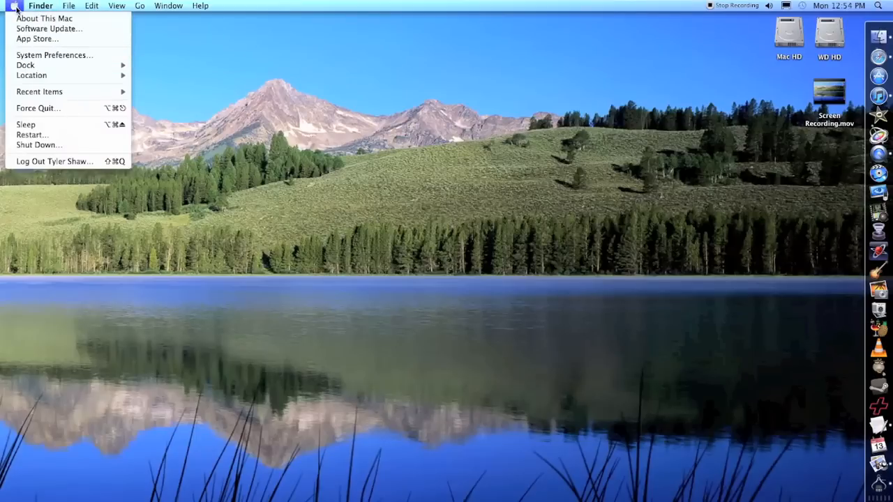
mouse_move(49, 28)
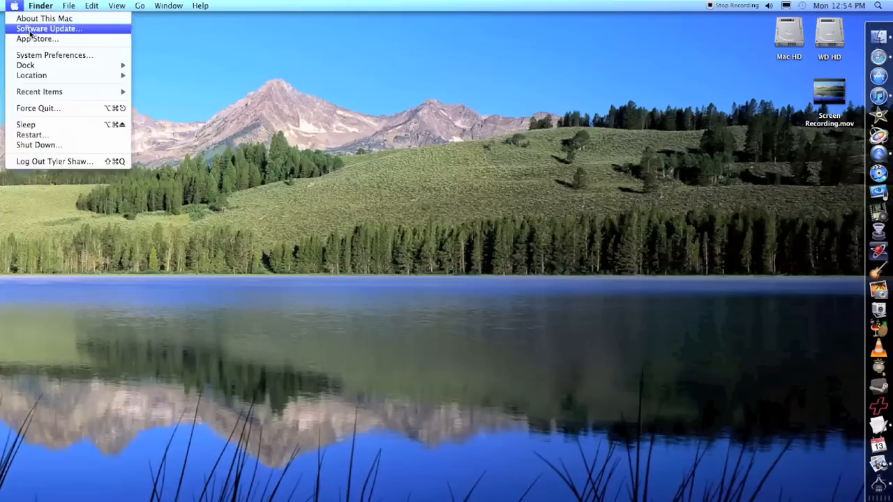
click(54, 54)
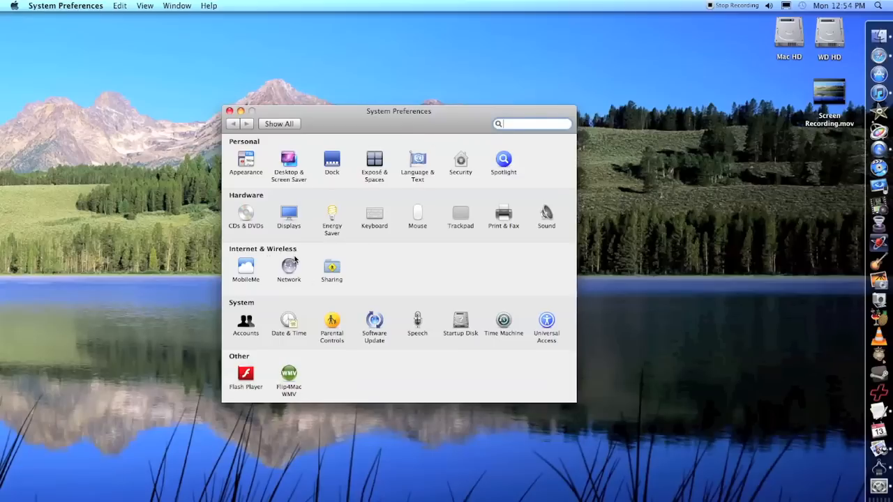
mouse_move(342, 273)
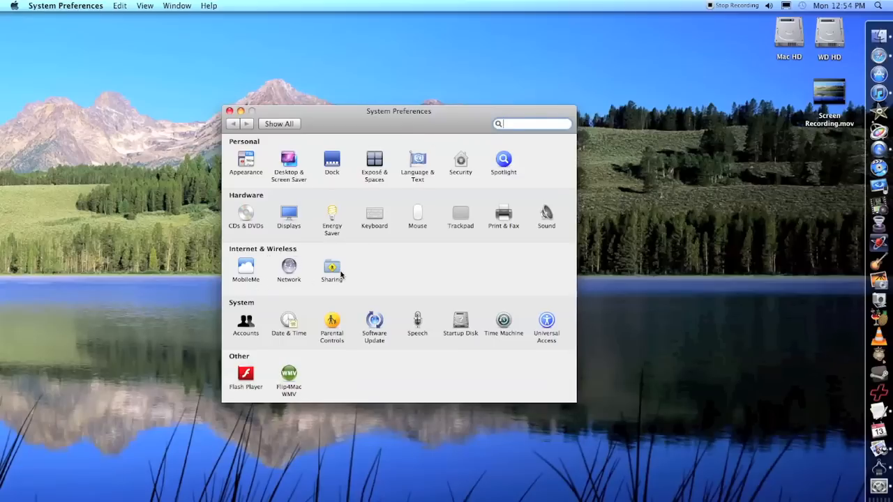
Enter 'Apple Mac Pro' as the Computer Name in the Sharing pane
click(332, 271)
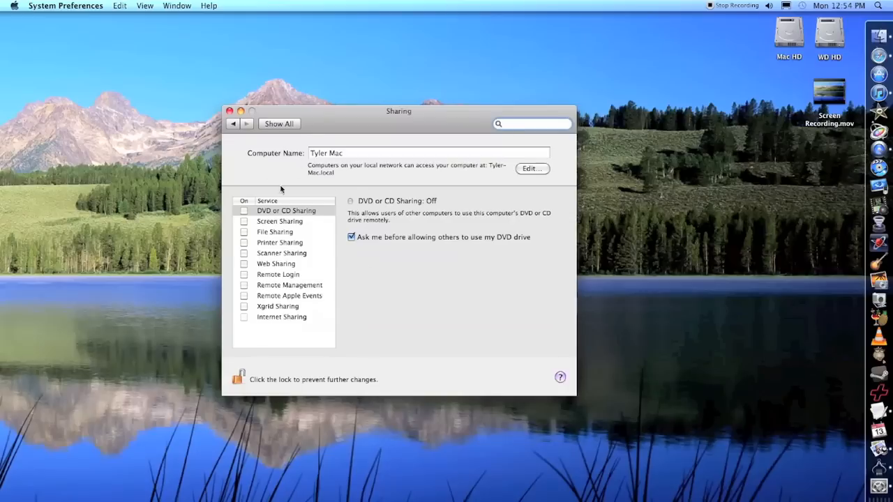
mouse_move(299, 164)
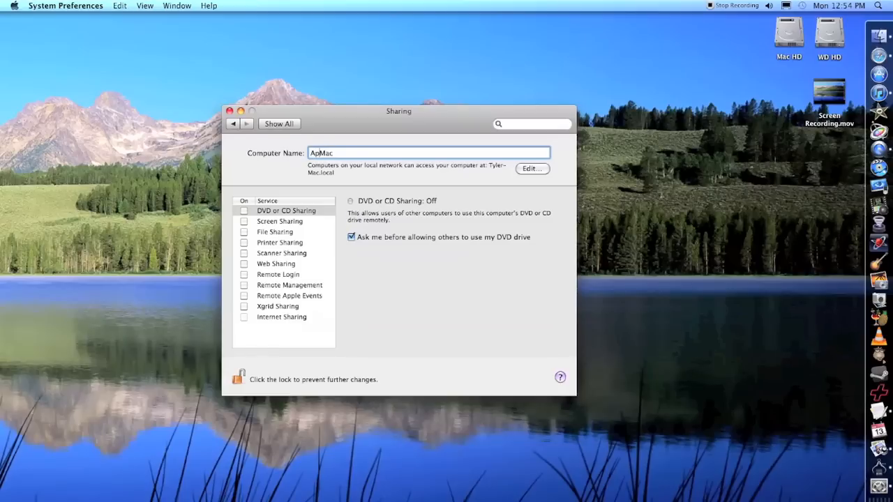
text(Apple Mac)
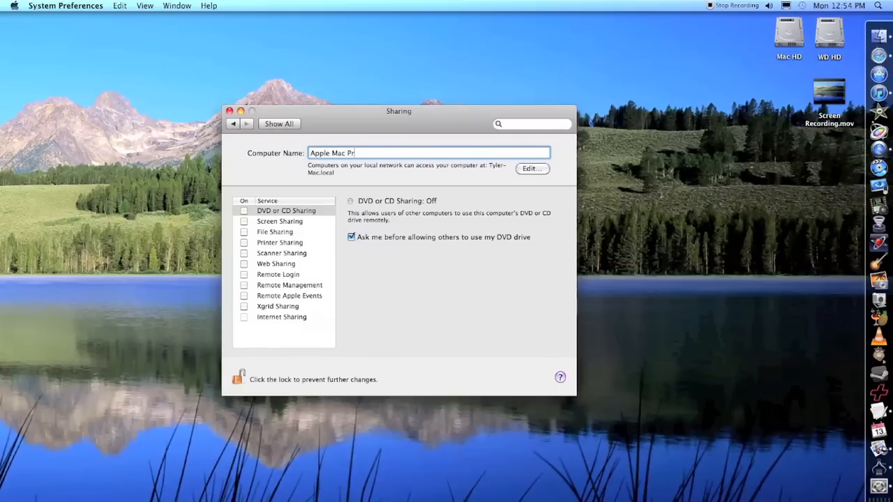
text(o)
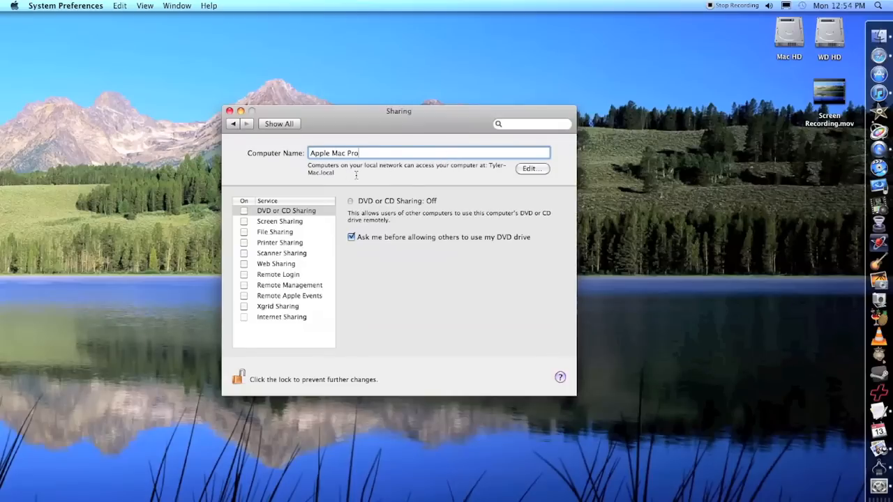
mouse_move(430, 174)
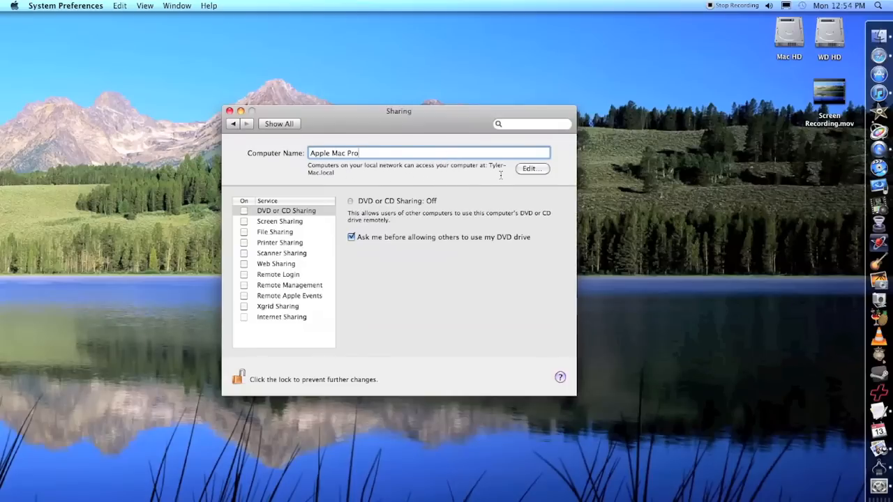
Accept the local hostname Apple-Mac-Pro.local and close System Preferences
click(531, 168)
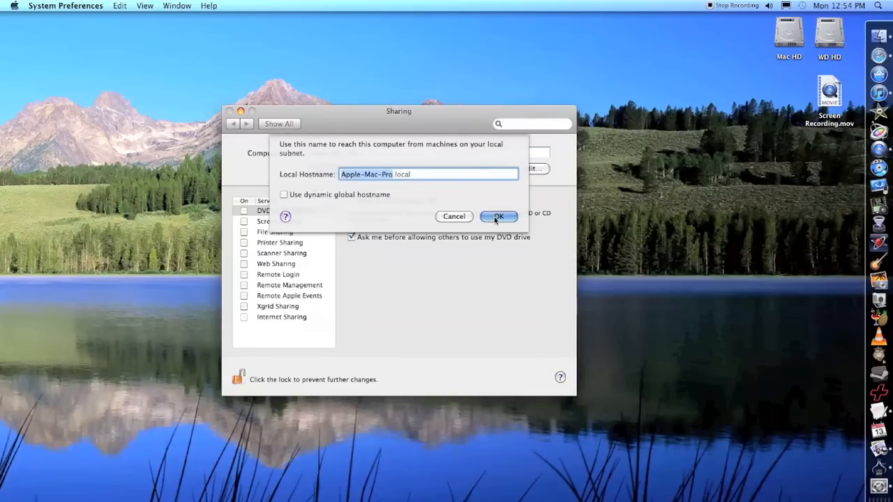
click(498, 216)
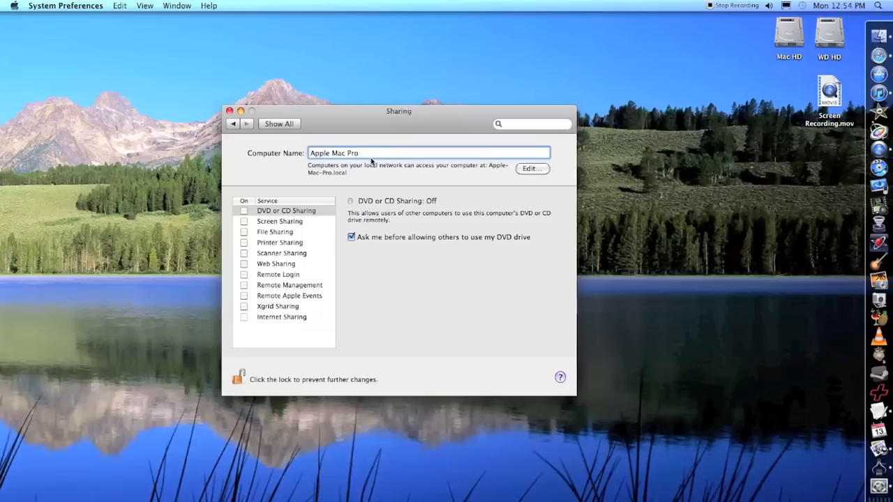
click(229, 112)
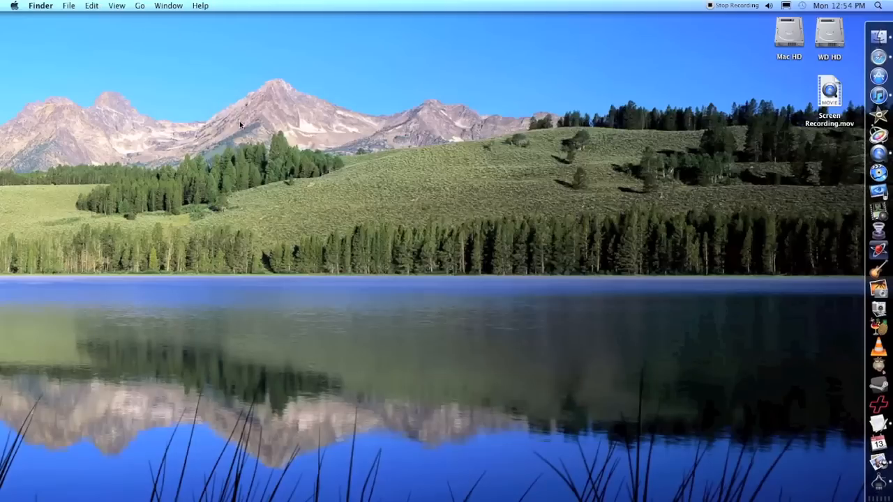
Reopen System Profiler via About This Mac to confirm the name Apple Mac Pro
click(14, 5)
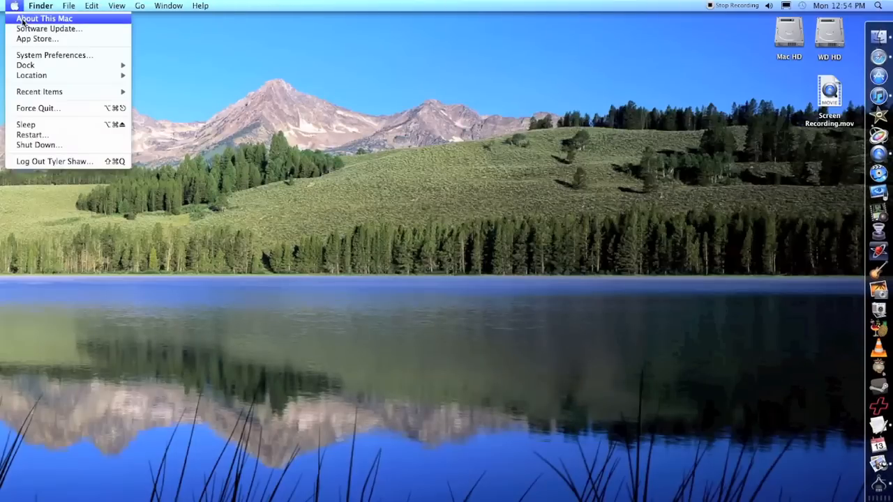
click(45, 19)
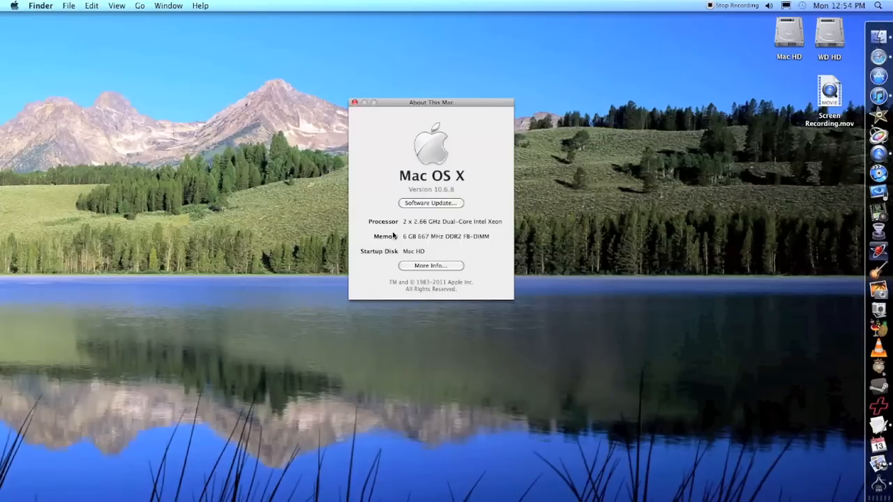
click(429, 265)
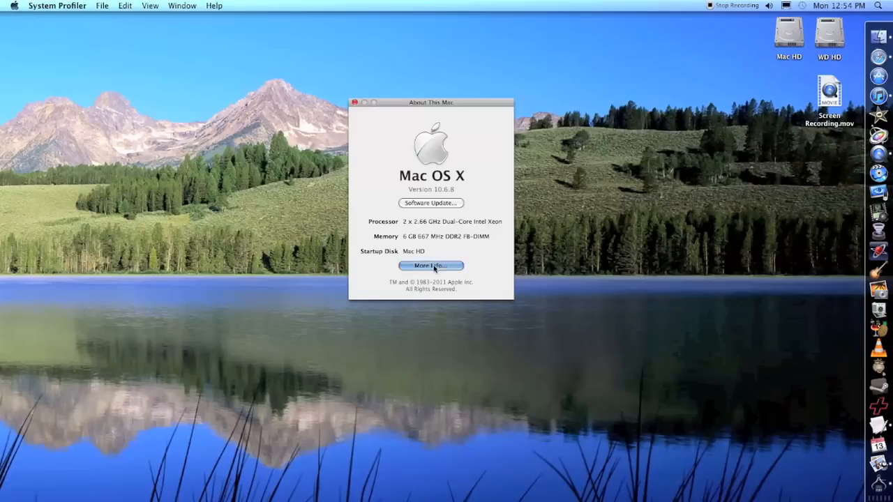
click(430, 265)
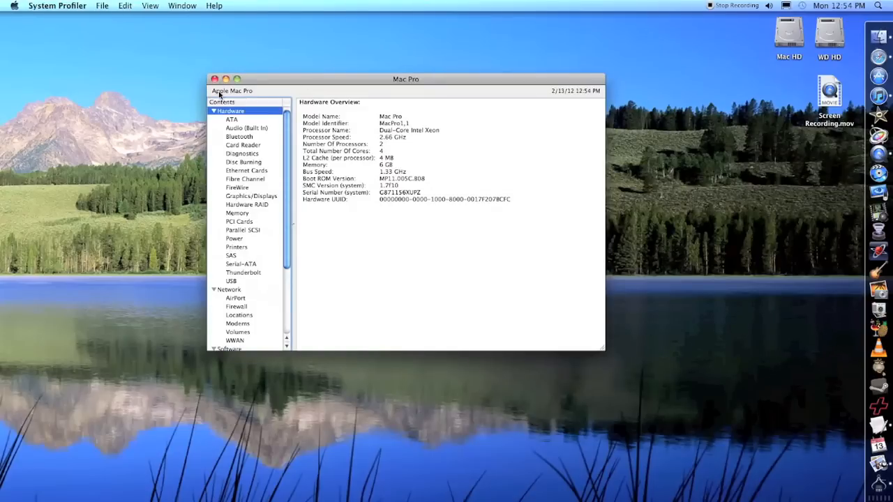
mouse_move(262, 100)
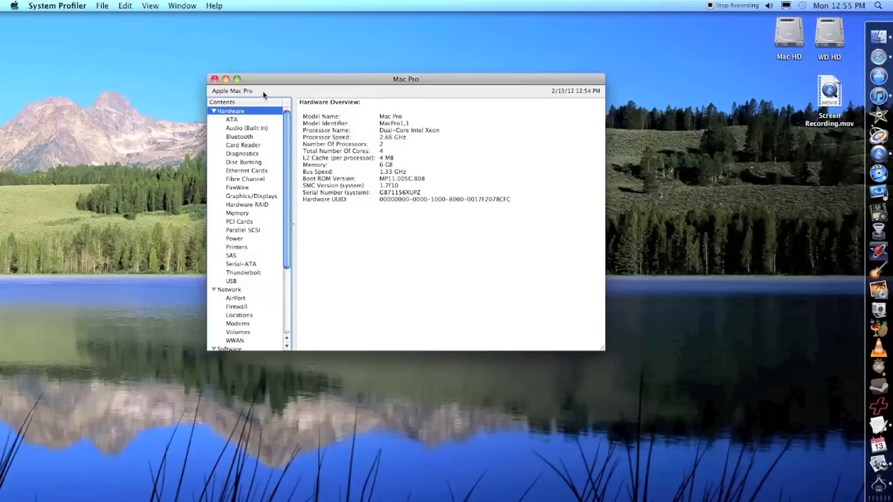
mouse_move(262, 87)
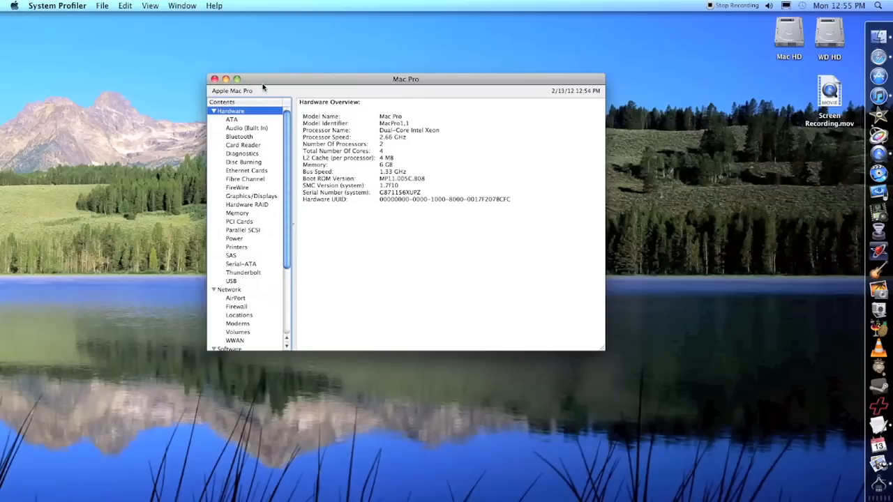